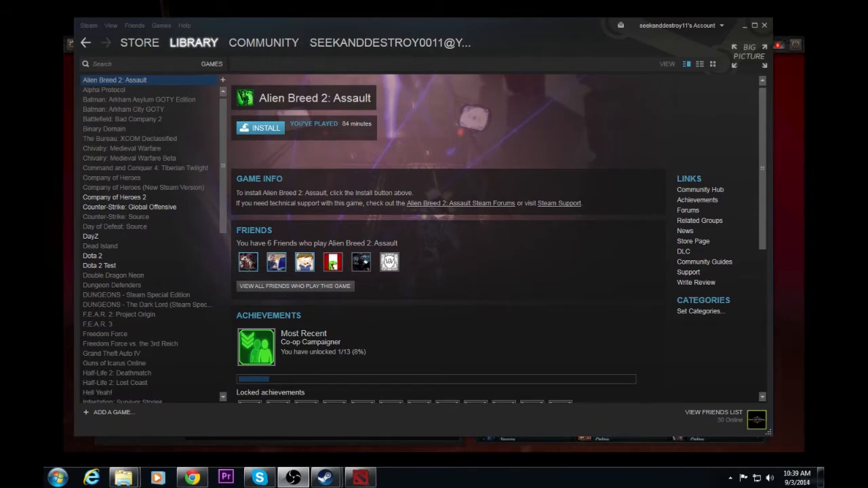
mouse_move(197, 157)
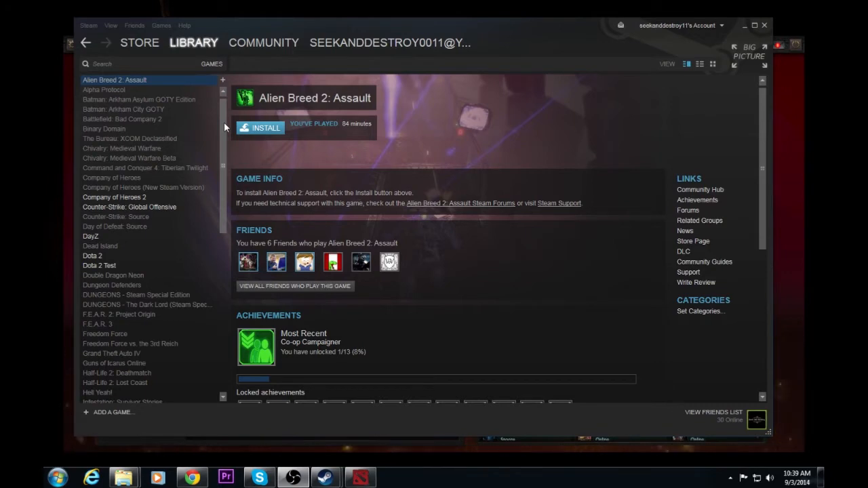
mouse_move(86, 32)
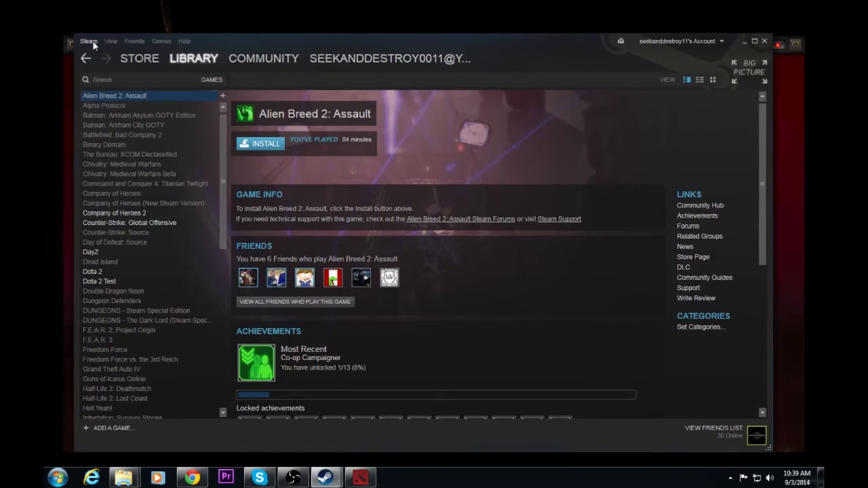
Review the Steam client's beta participation setting in Settings, leaving it unchanged
click(89, 40)
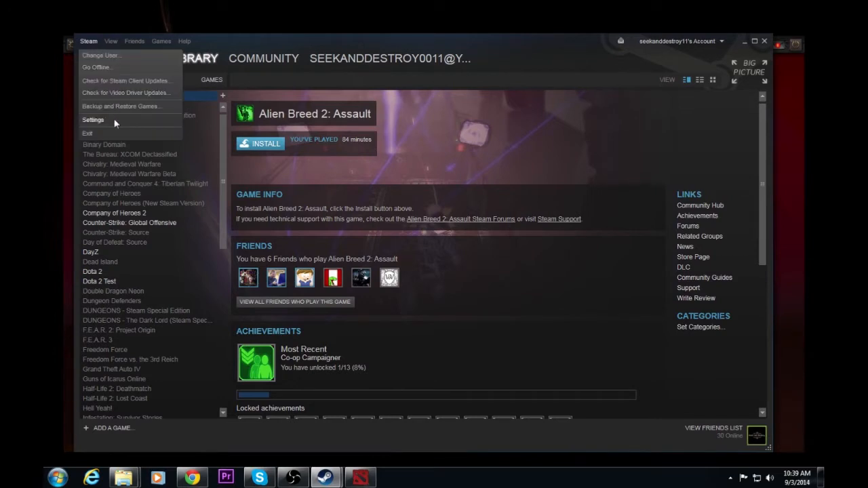
click(93, 120)
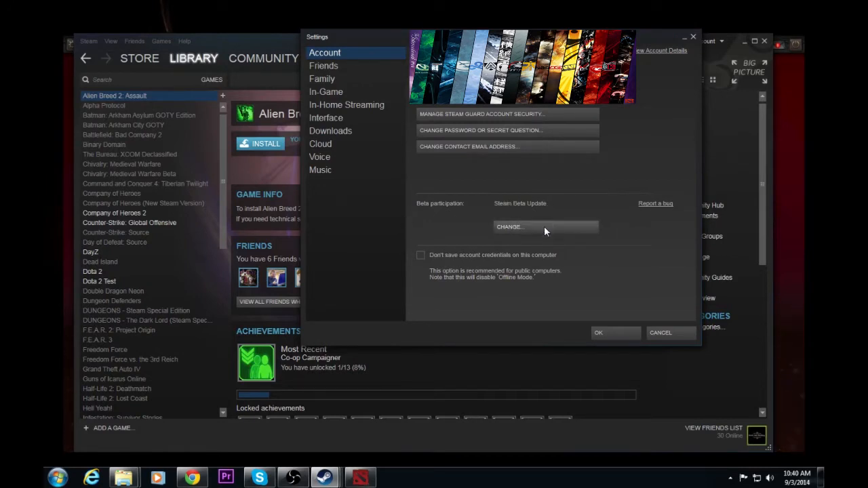
click(510, 227)
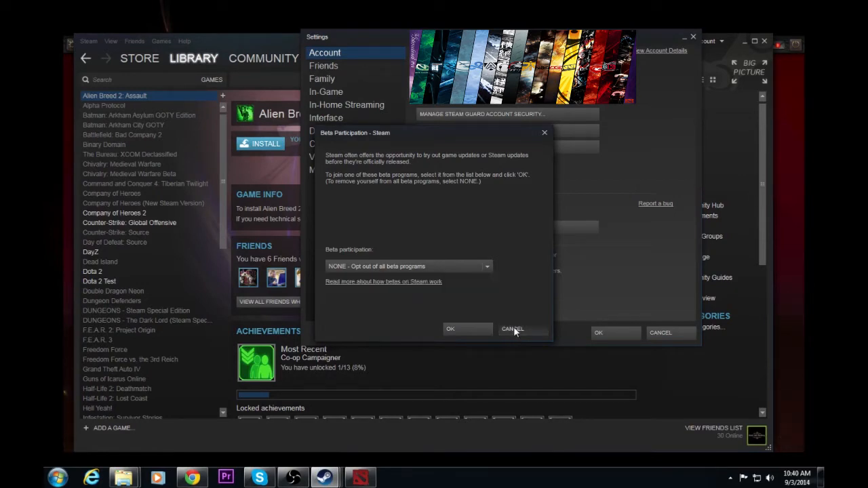
click(513, 329)
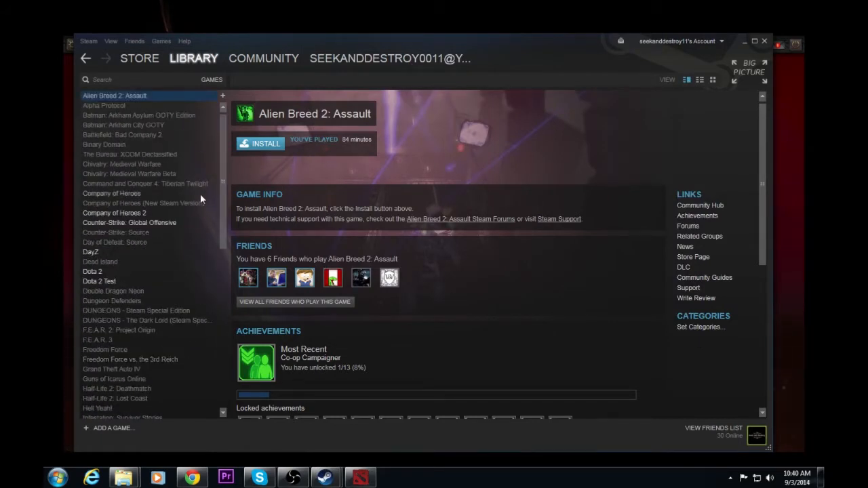
Browse the library's tools, select Dota 2 Workshop Tools Alpha, then return to games
click(194, 59)
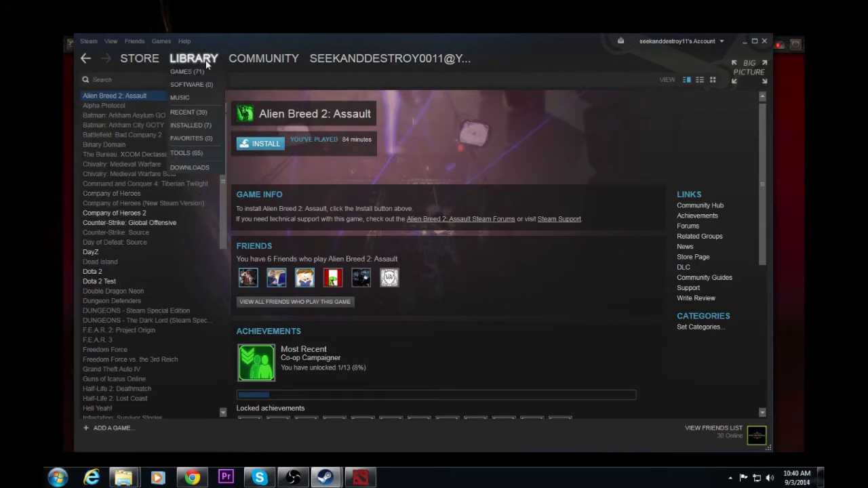
mouse_move(197, 152)
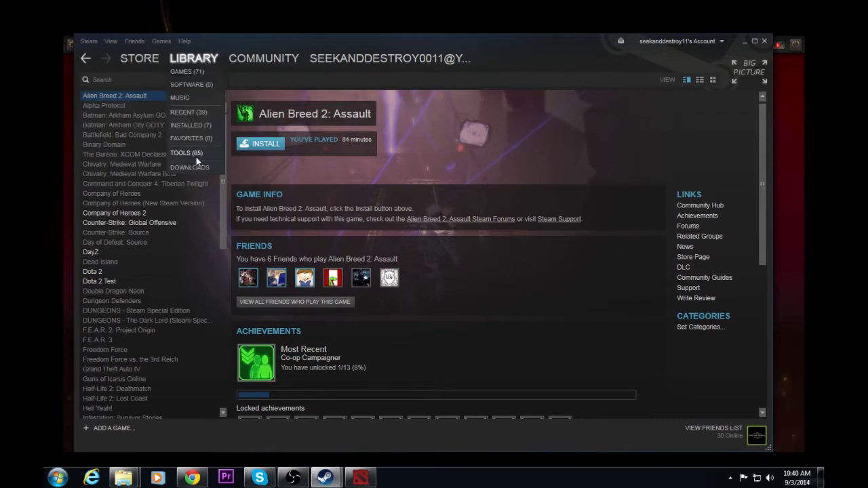
click(186, 152)
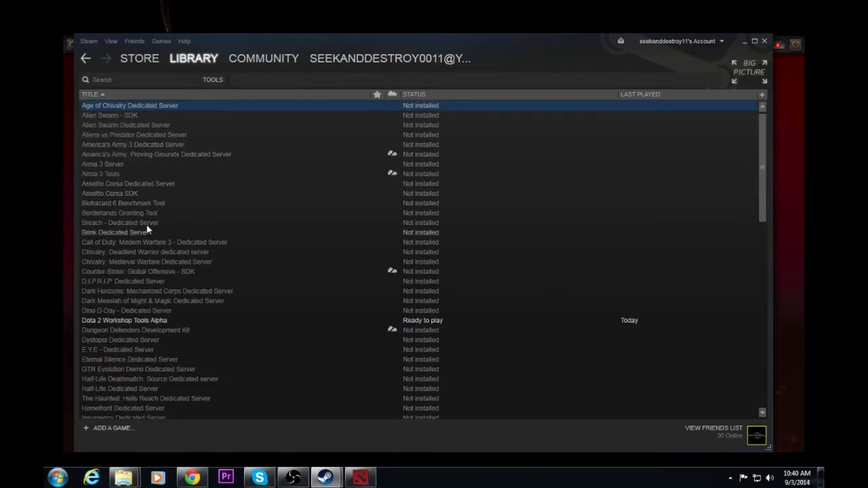
mouse_move(142, 325)
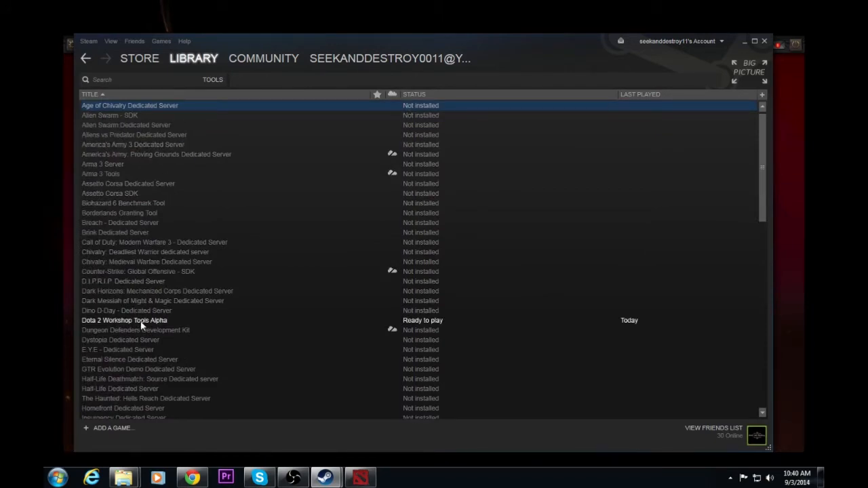
click(125, 320)
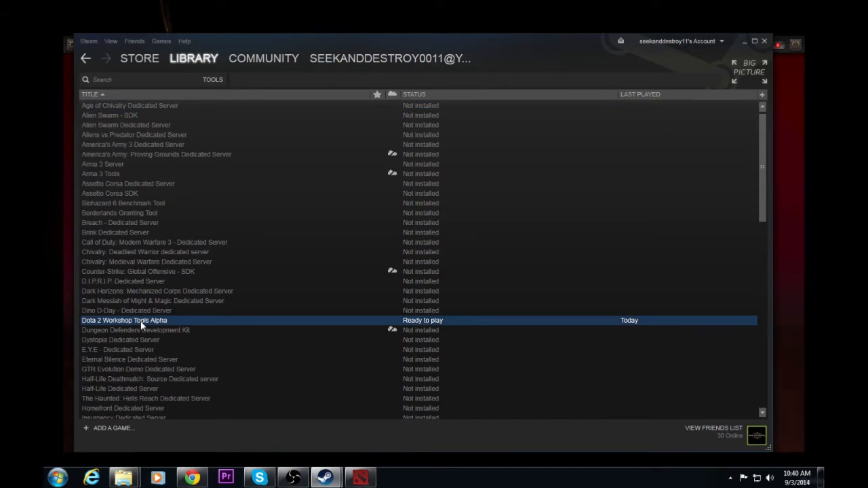
click(194, 58)
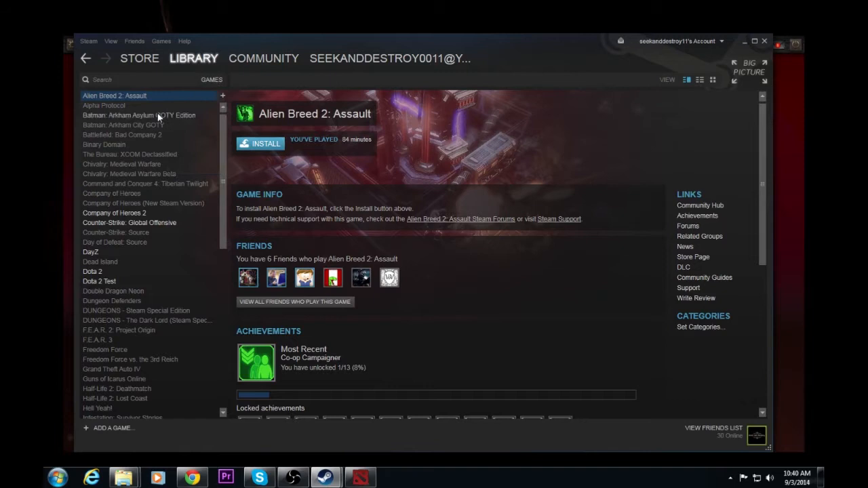
Open Dota 2 in the library and view its Properties' DLC tab
click(92, 271)
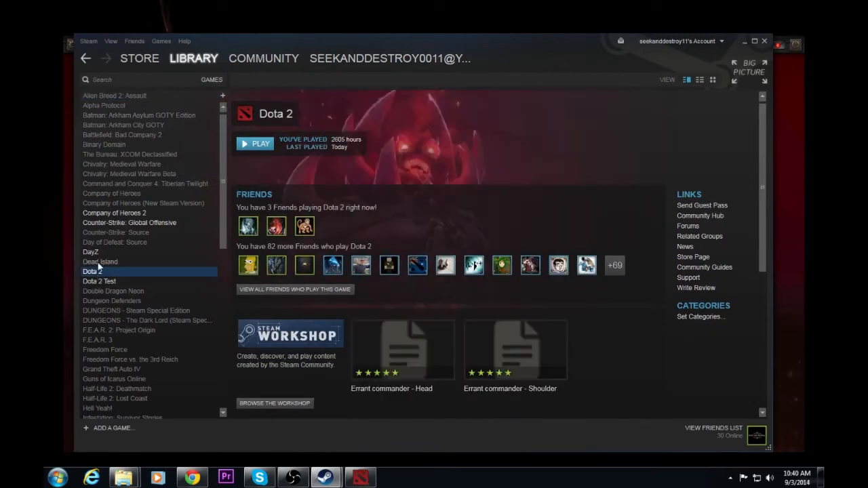
right_click(92, 272)
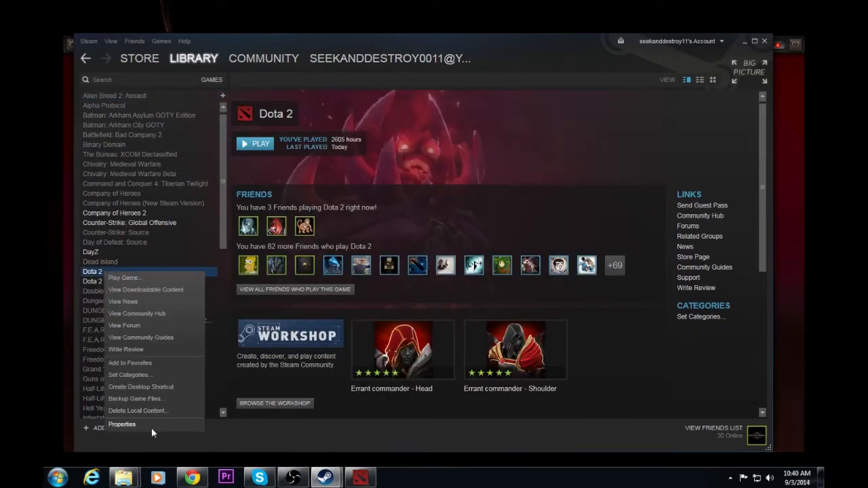
click(122, 424)
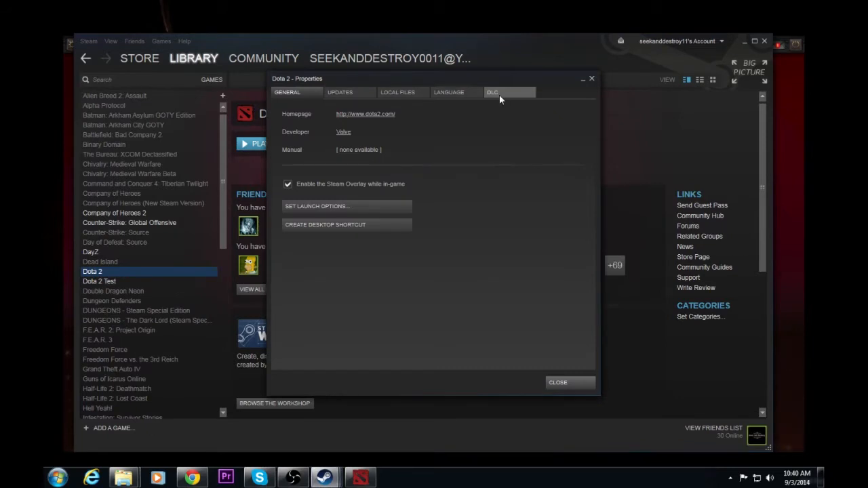
click(492, 92)
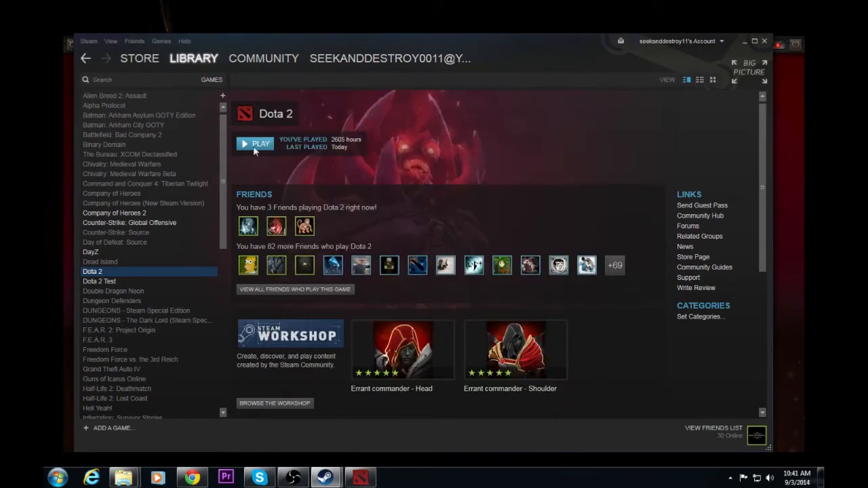
Search the Community Workshop for 'dota 2' and open the Dota 2 Workshop
click(264, 58)
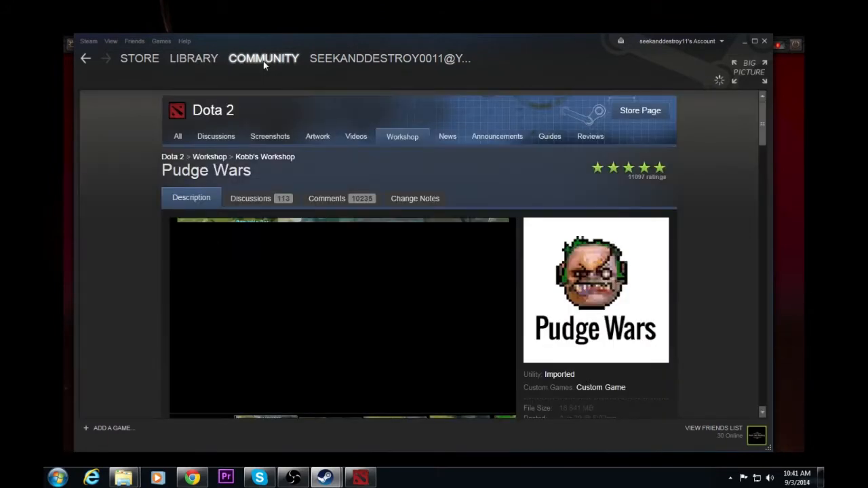
click(263, 58)
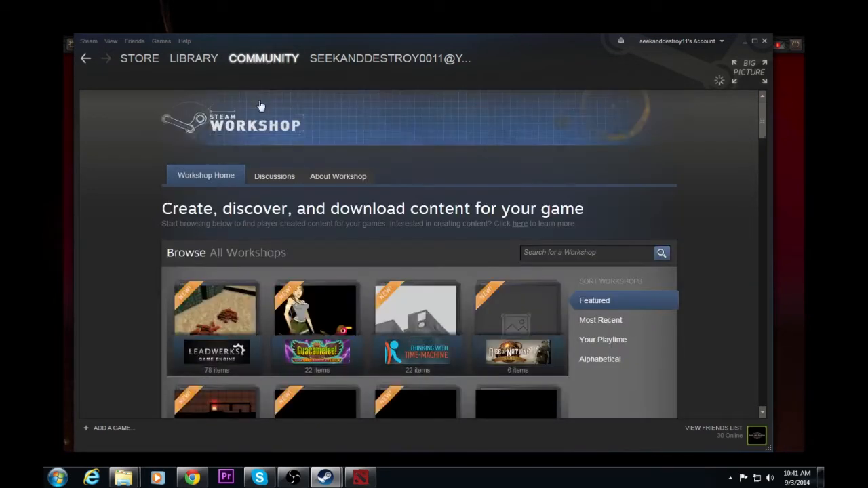
click(586, 252)
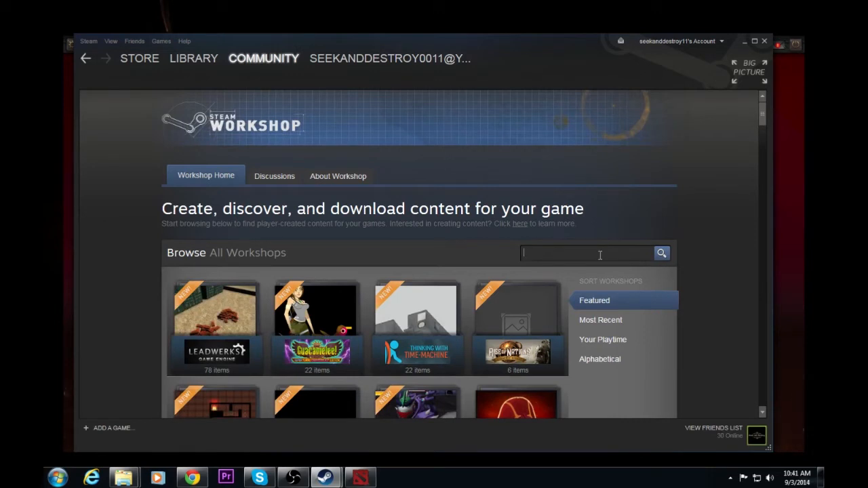
text(dota 2)
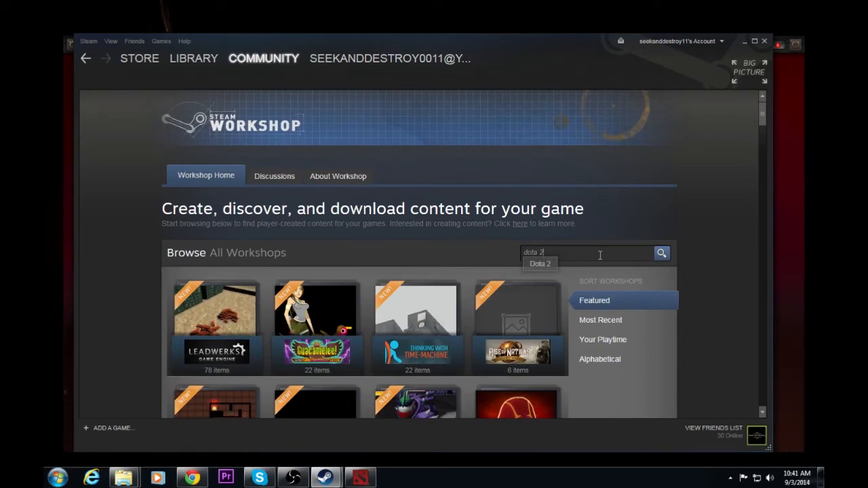
click(540, 263)
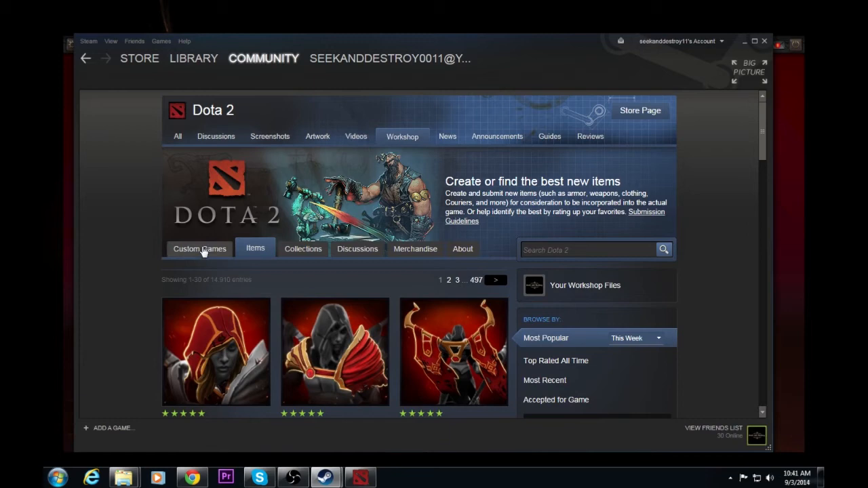
mouse_move(203, 256)
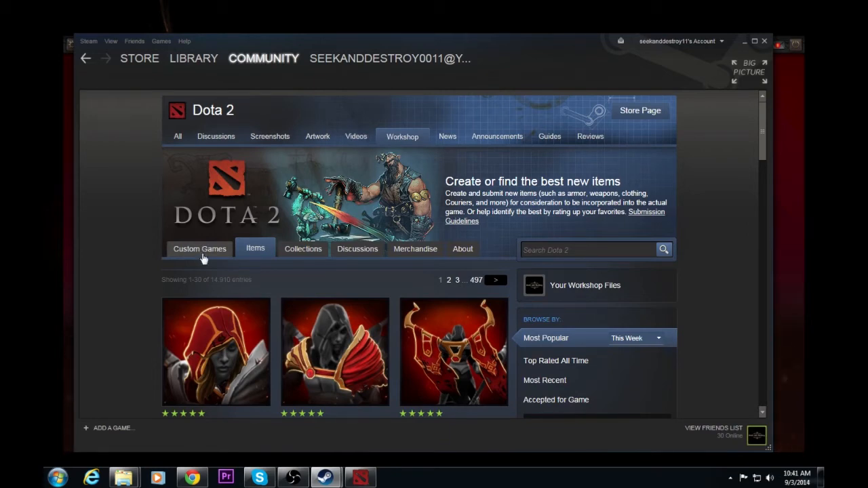
Search Dota 2 Custom Games for 'pudge wars' and open the subscribed Pudge Wars entry
click(199, 248)
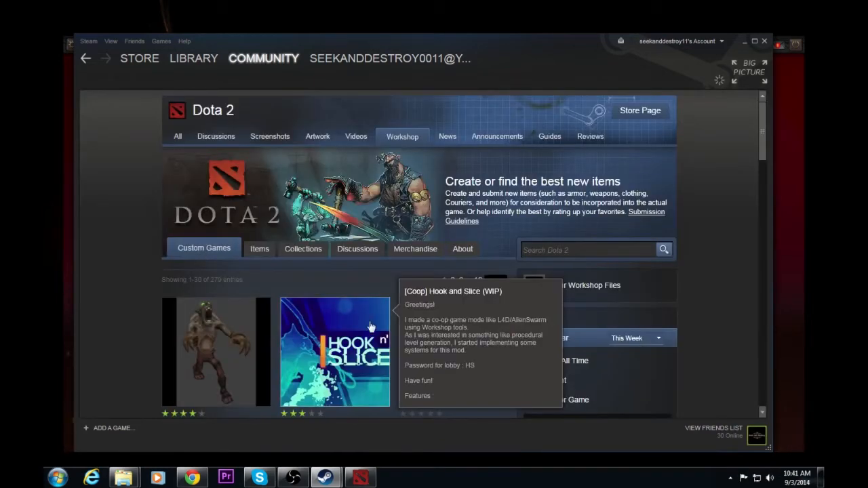
scroll(down, 3)
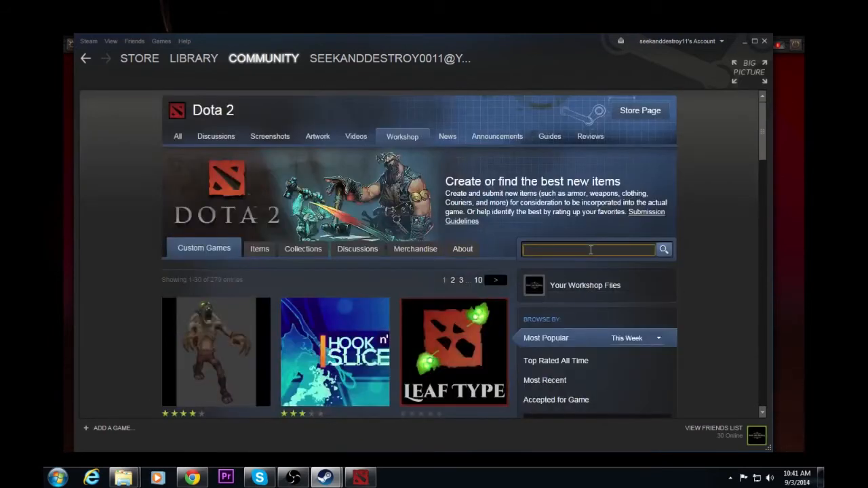
text(pudge wars)
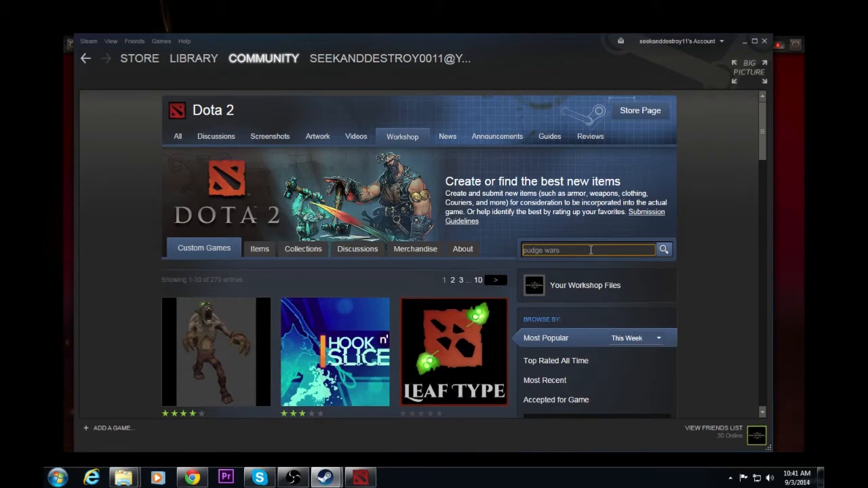
click(663, 250)
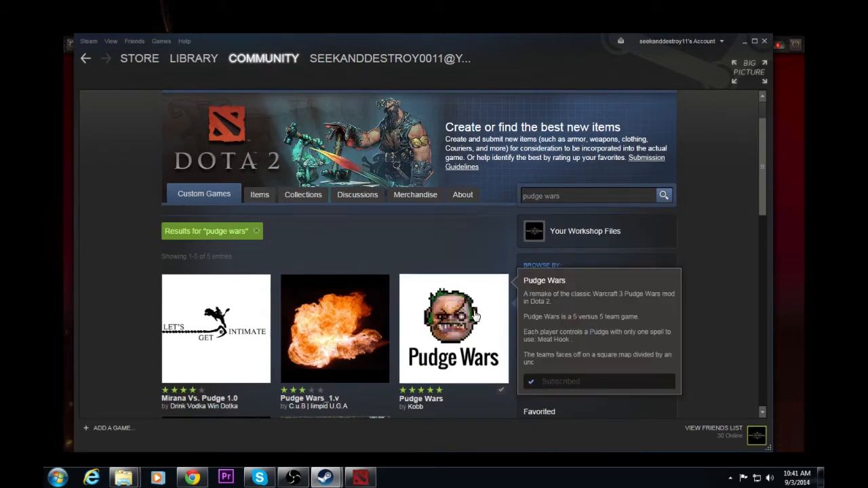
click(453, 329)
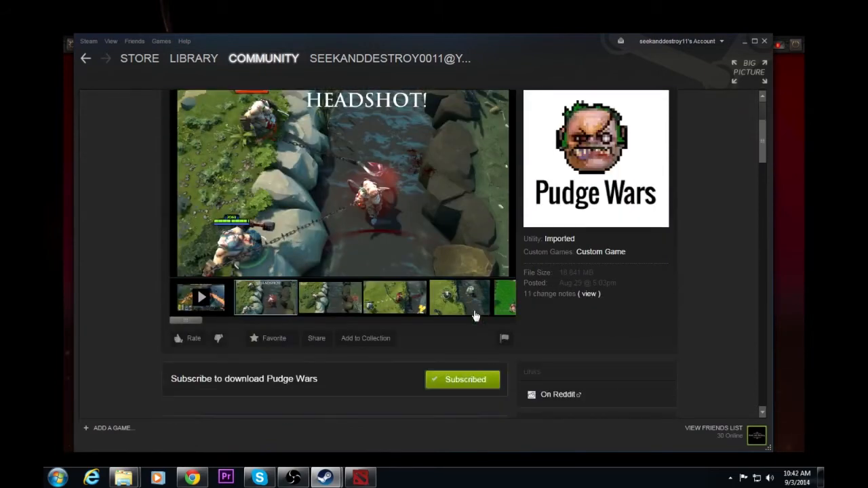
Unsubscribe and resubscribe to Pudge Wars, then return to the Dota 2 library page
scroll(down, 3)
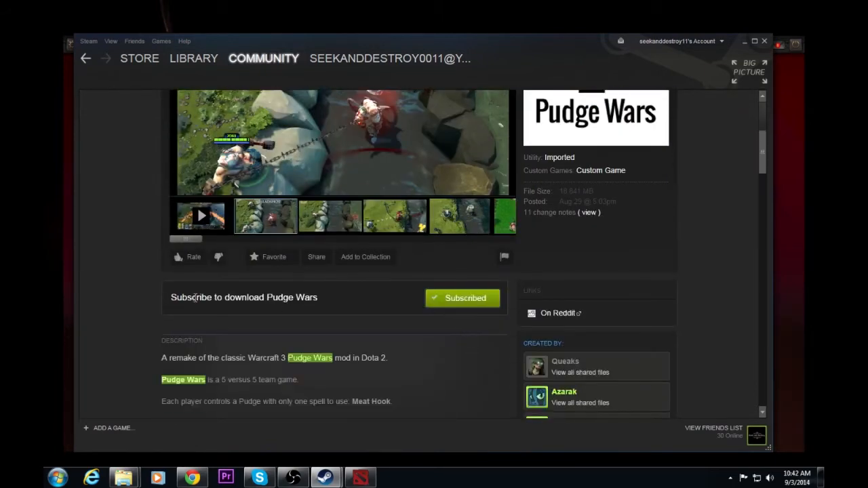
mouse_move(462, 298)
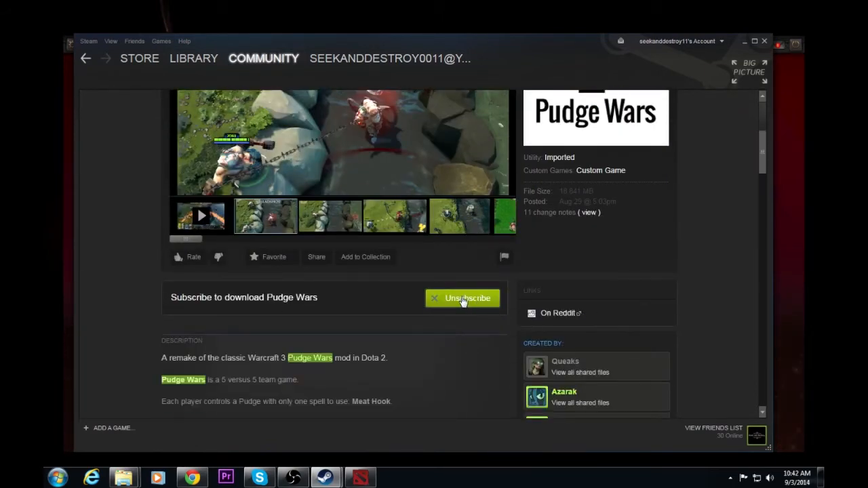
click(463, 298)
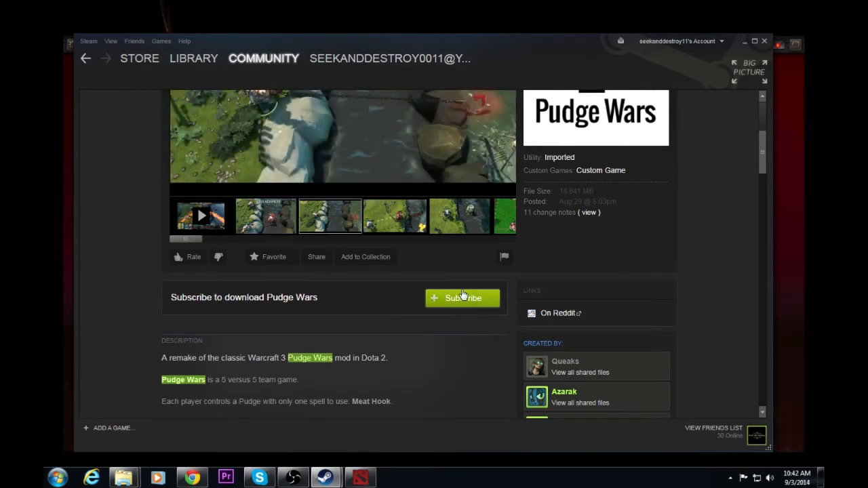
click(463, 297)
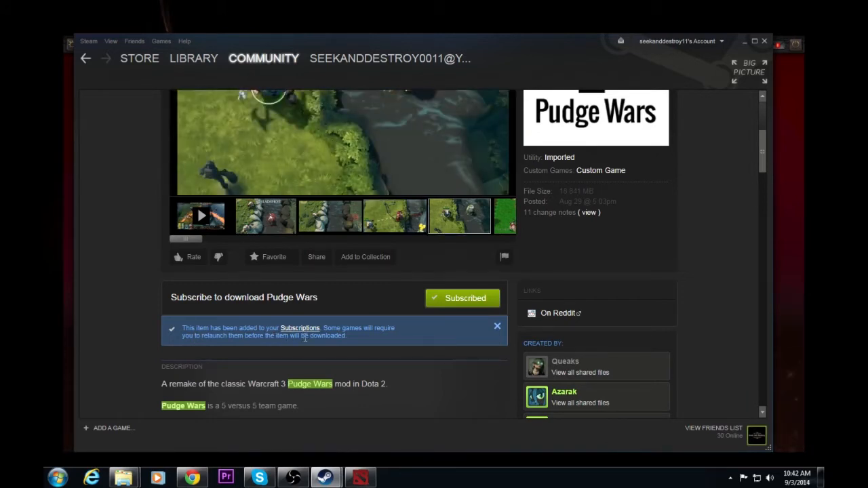
click(193, 58)
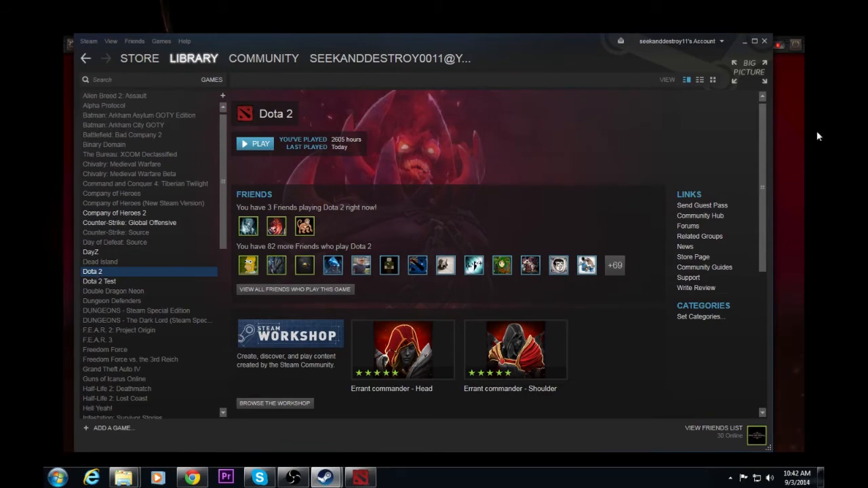
Launch Dota 2 from Steam and open its Custom Games list
click(259, 145)
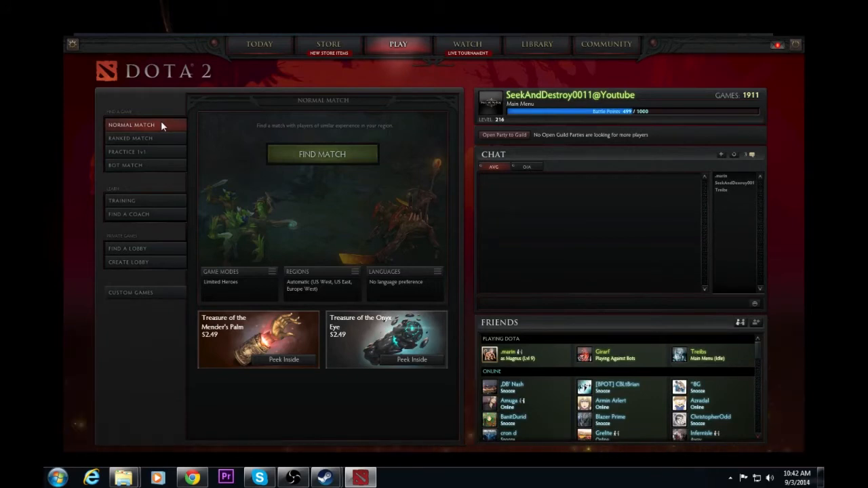
mouse_move(131, 292)
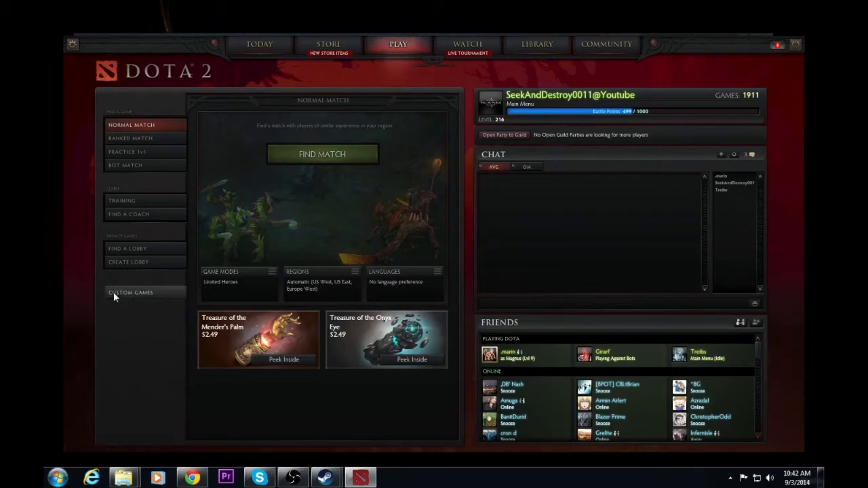
mouse_move(180, 296)
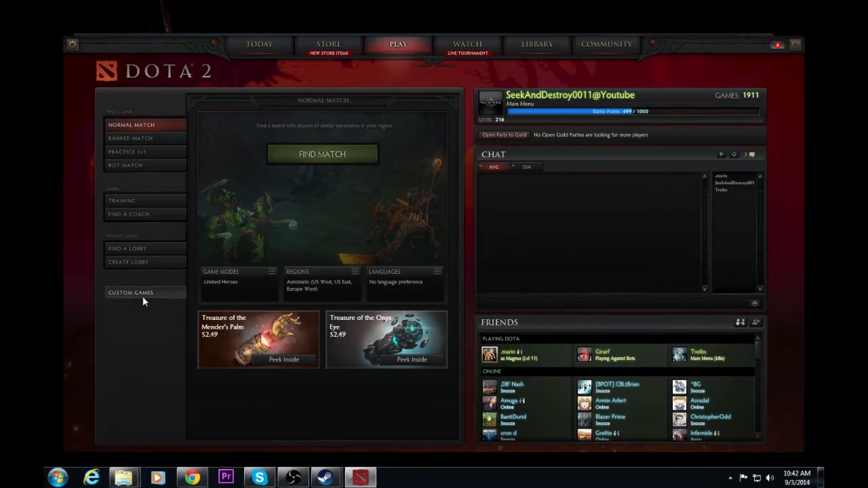
click(131, 292)
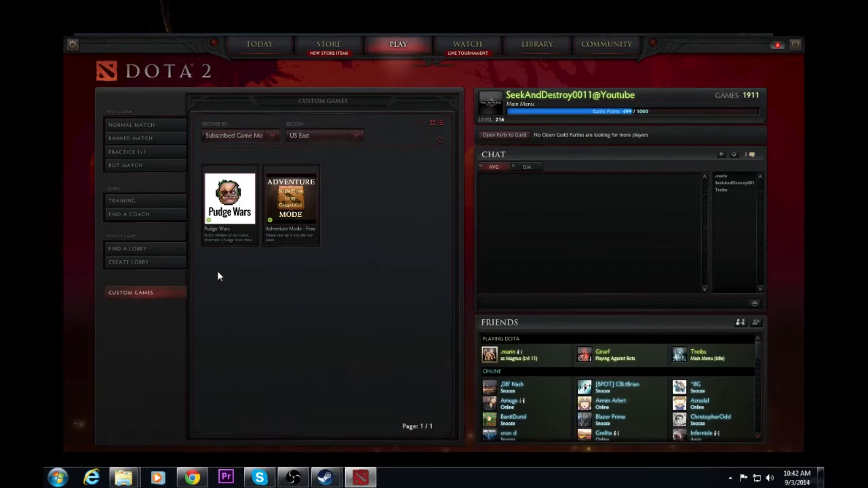
Switch Browse By to Friend Lobbies, then back to Subscribed Game Modes
click(237, 134)
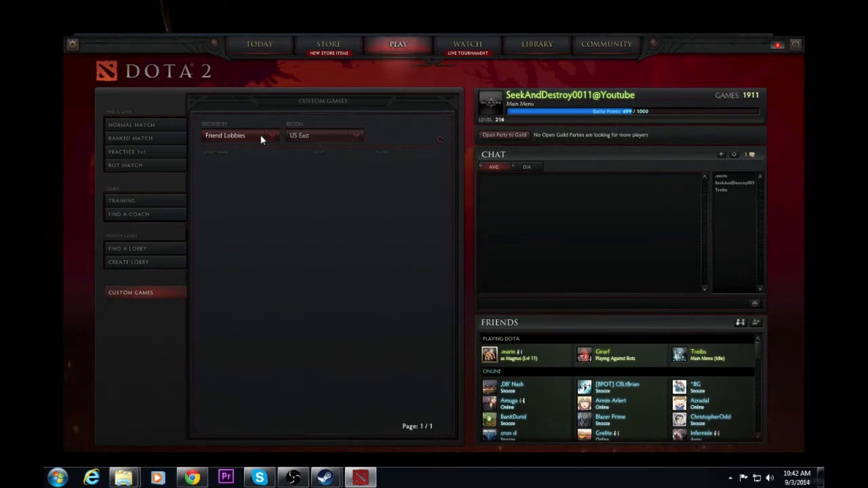
click(238, 135)
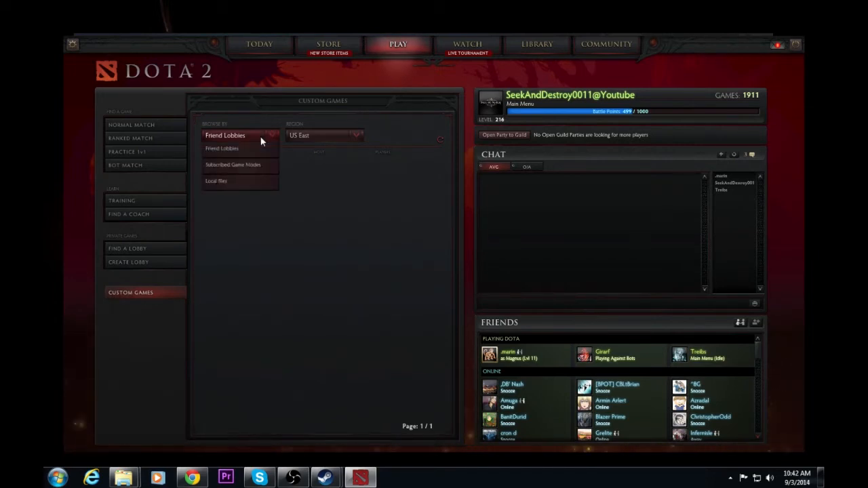
mouse_move(251, 165)
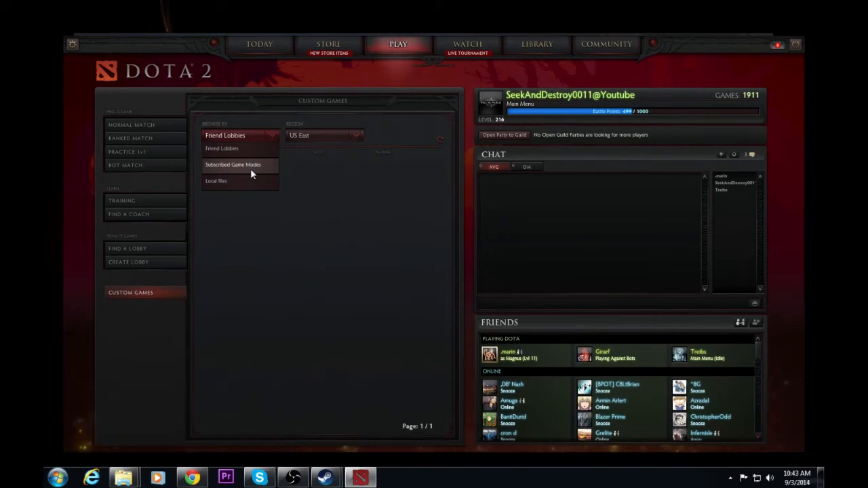
click(232, 165)
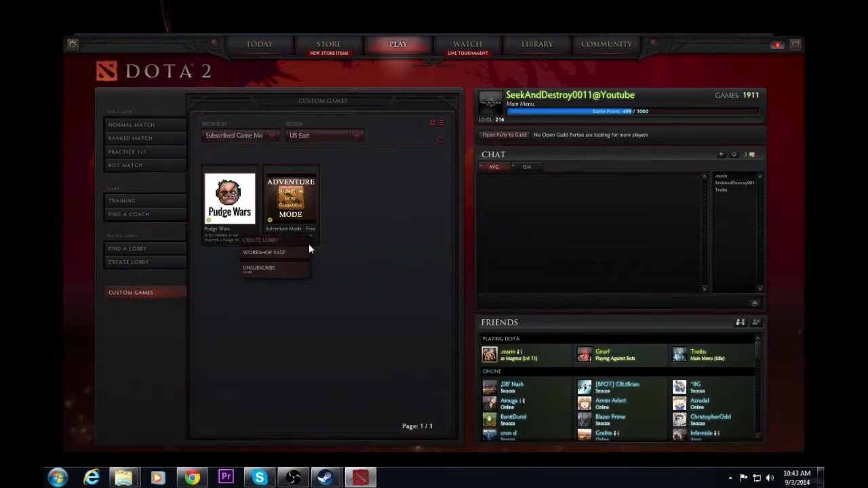
Create a local, password-protected Pudge Wars lobby, joining a Radiant slot
click(260, 240)
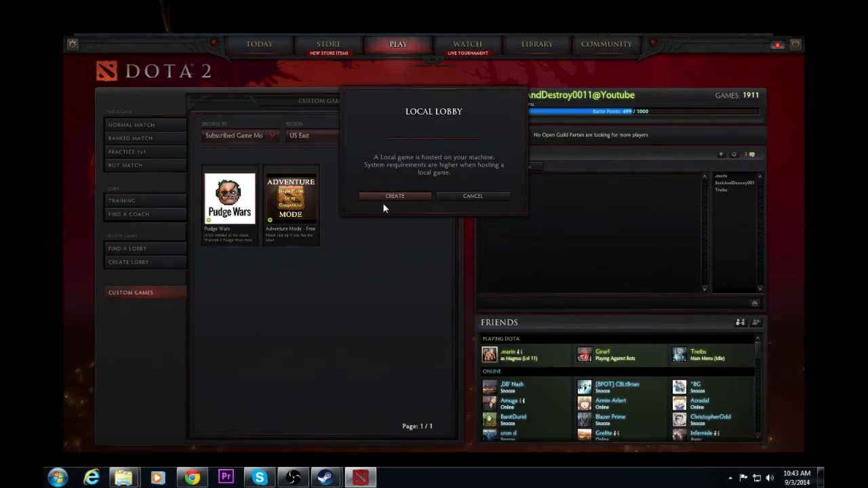
click(394, 196)
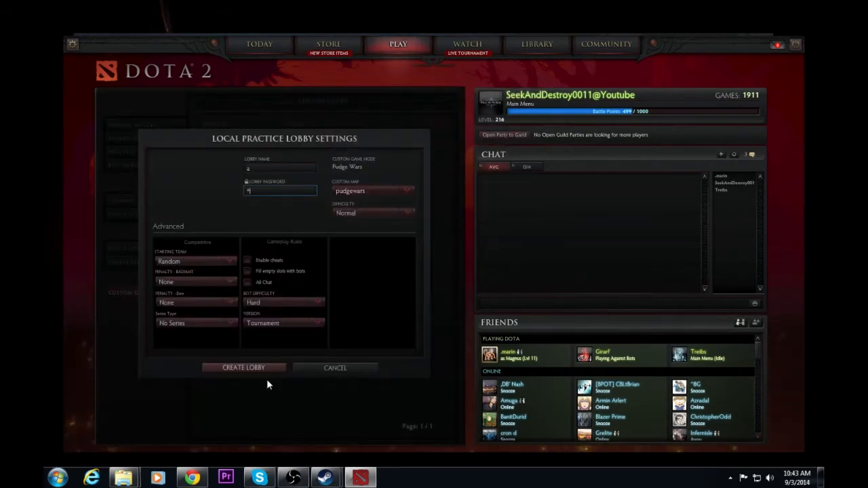
click(243, 368)
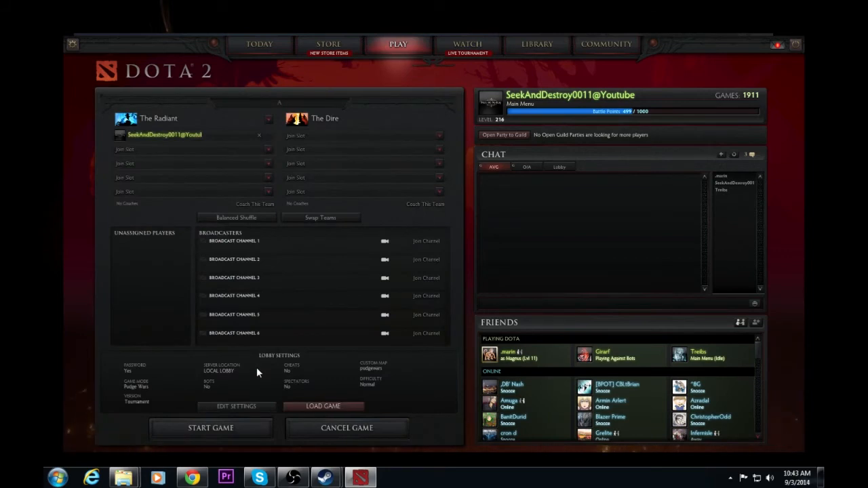
Switch the chat panel to the Lobby tab
click(559, 167)
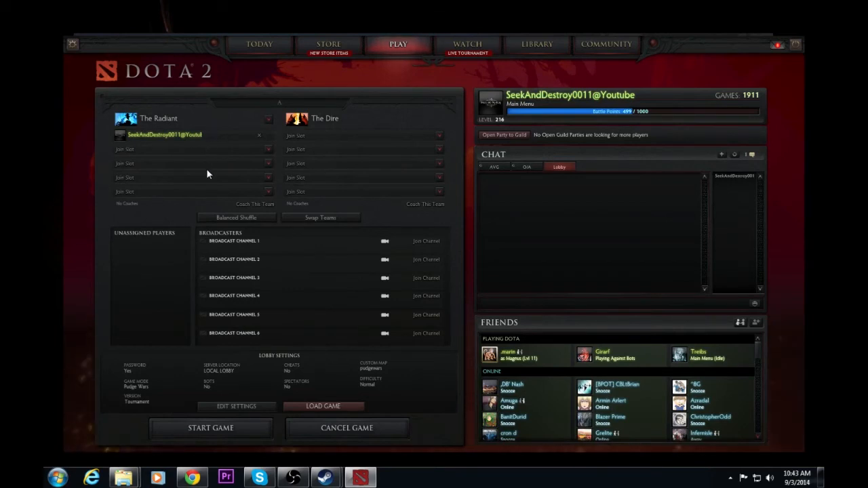
mouse_move(703, 141)
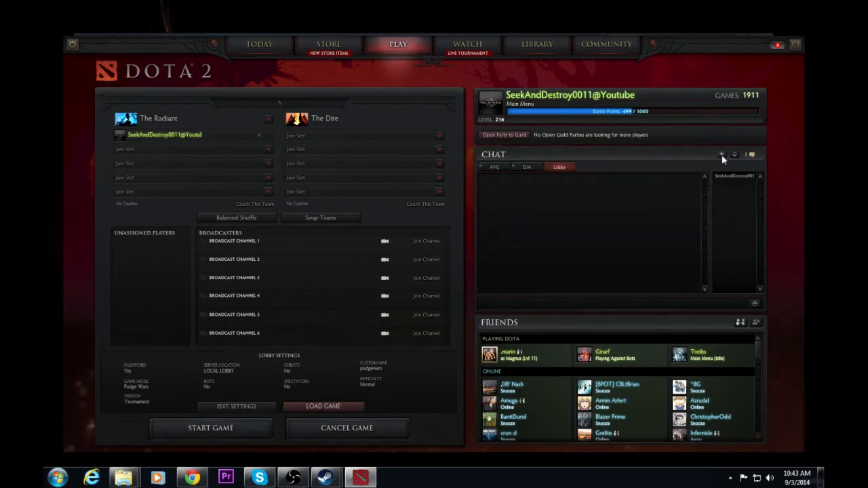
Open Join Chat Channel and search 'cu' to find the custom maps channel
click(722, 154)
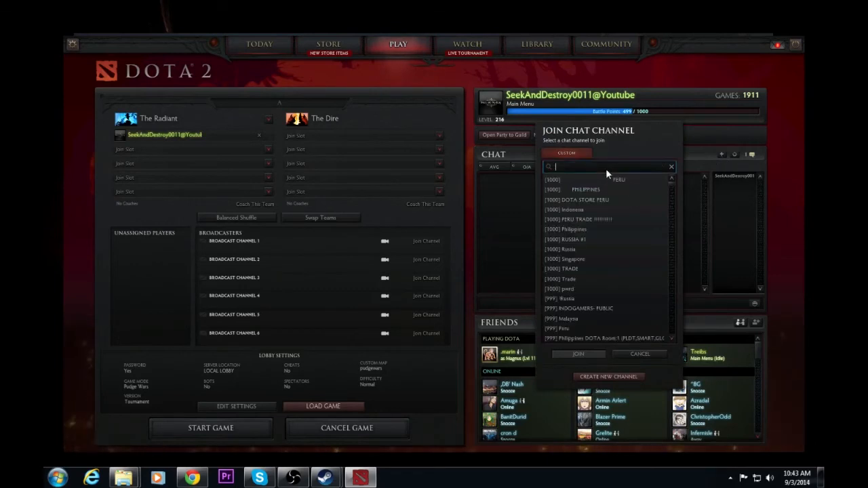
text(cu)
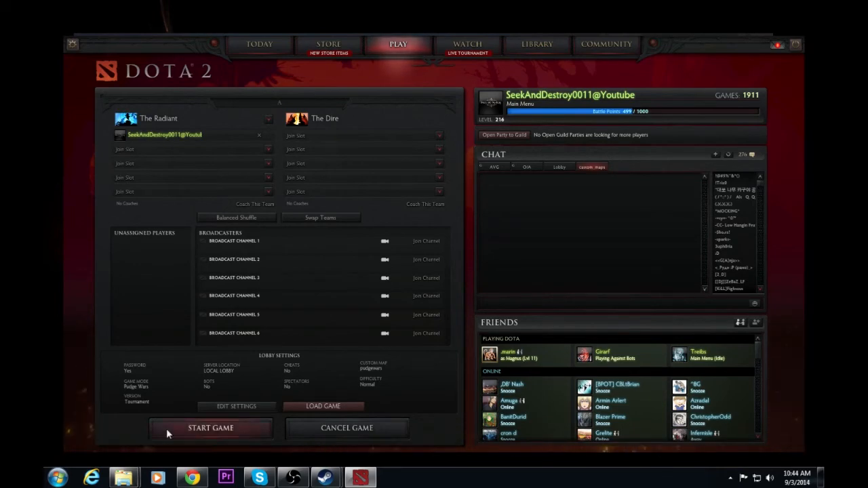
mouse_move(210, 428)
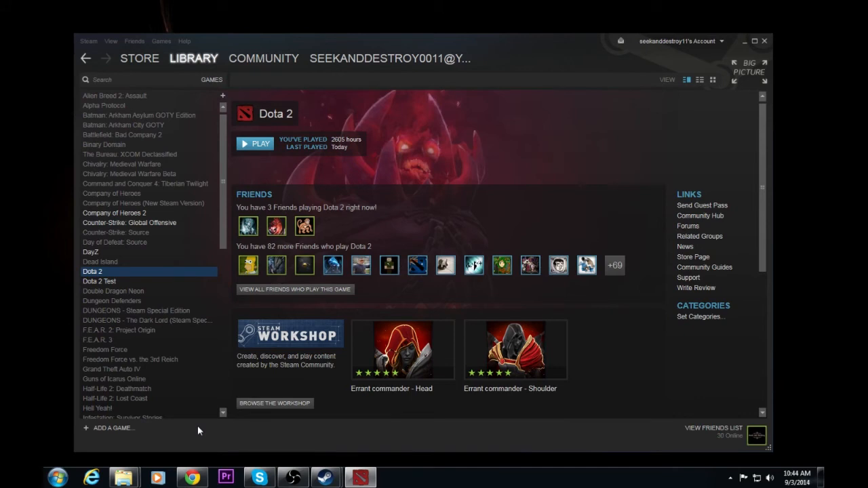
click(254, 144)
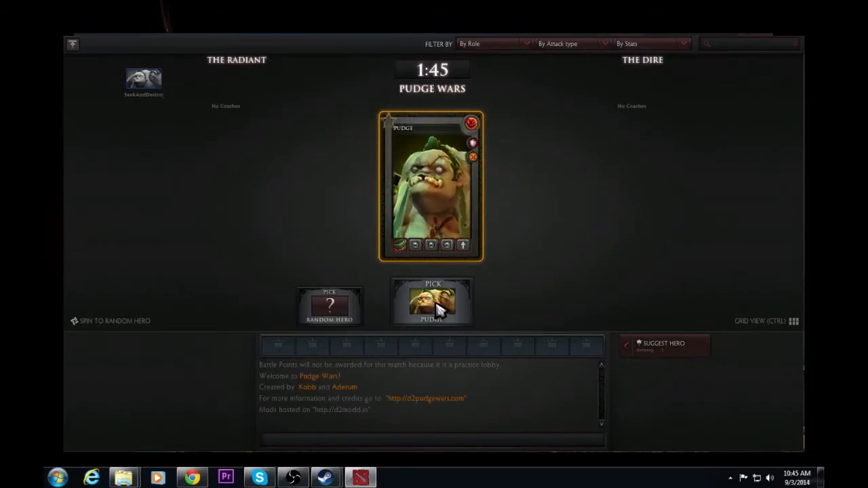
Pick Pudge, enter the match, vote 50 kills, and close the welcome window
click(432, 302)
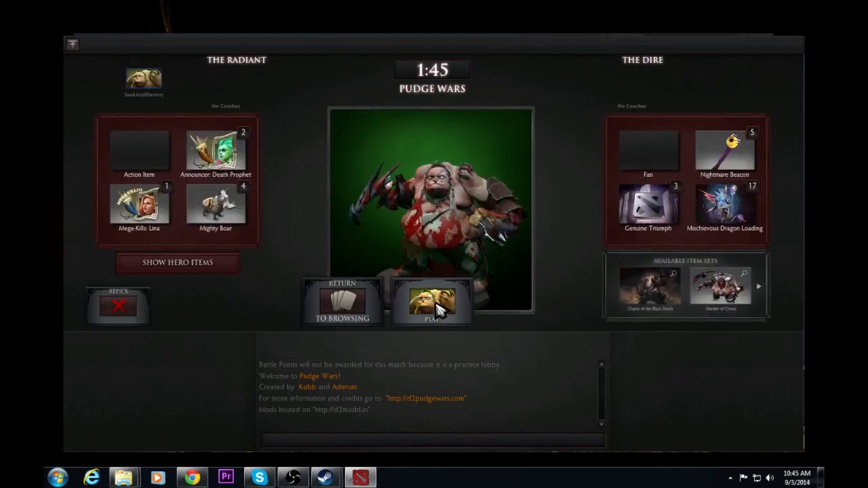
click(431, 302)
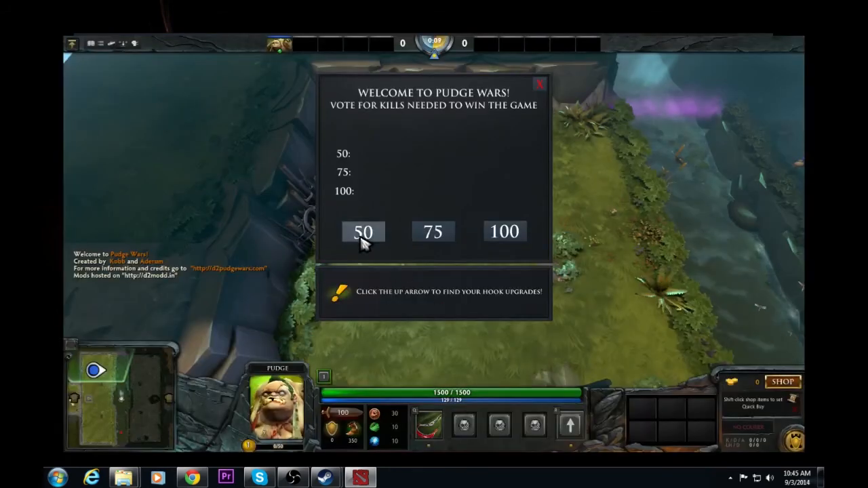
click(363, 231)
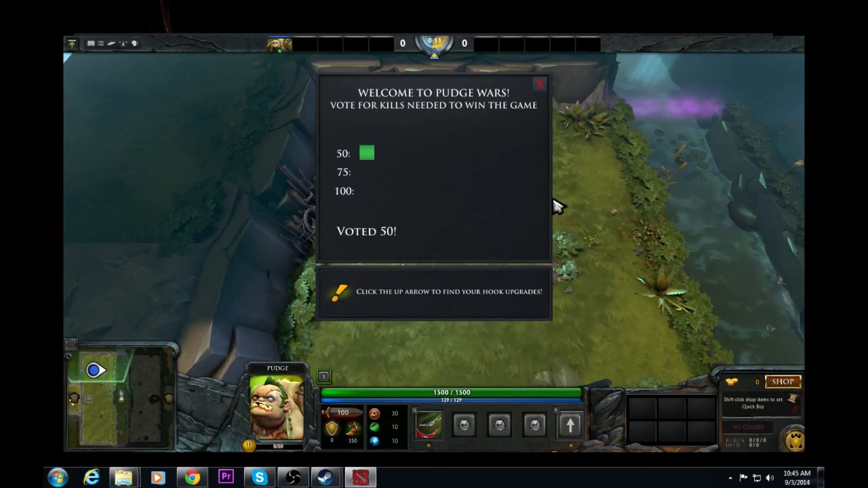
click(540, 83)
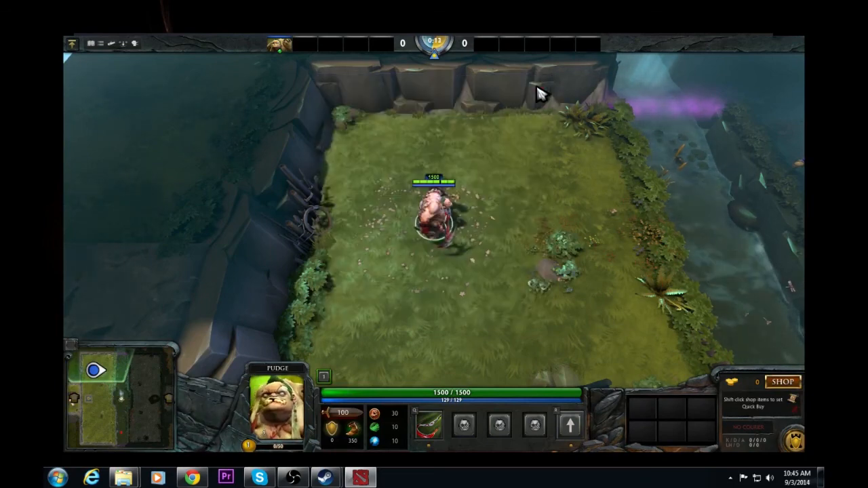